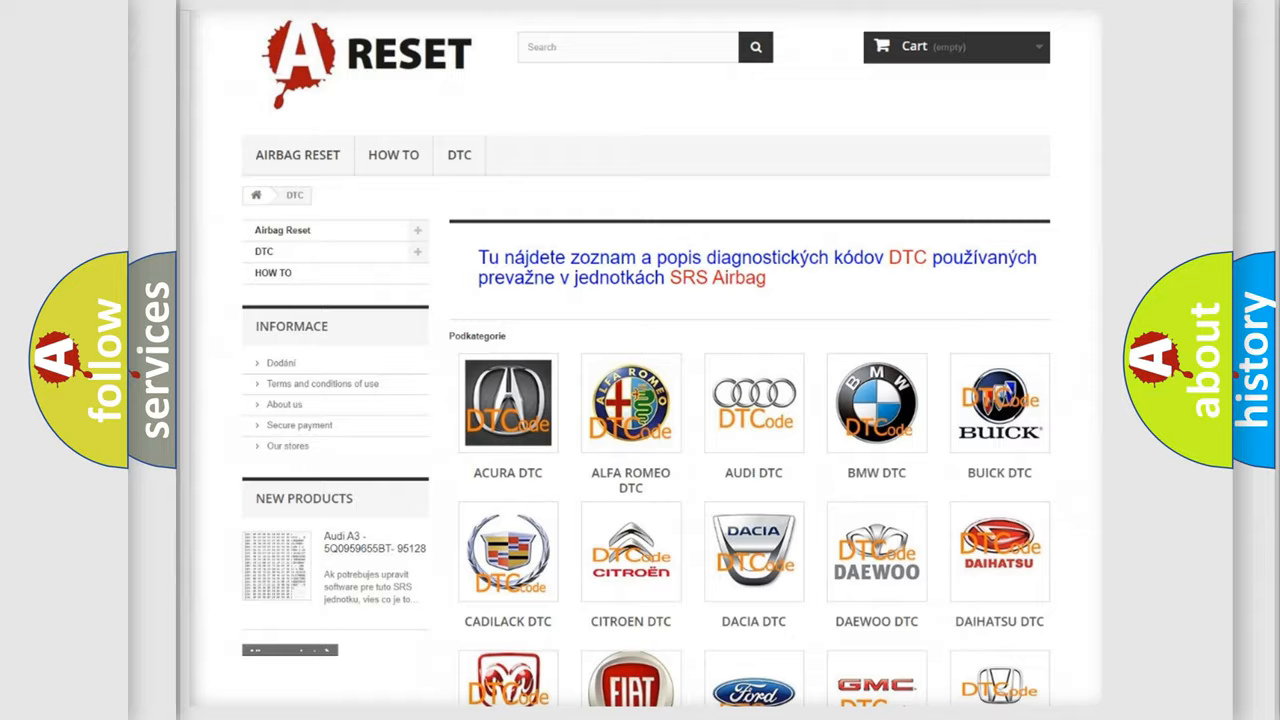
Scroll the DTC category page to the diagnostic trouble code list showing Nissan P0A94556.
scroll(down, 3)
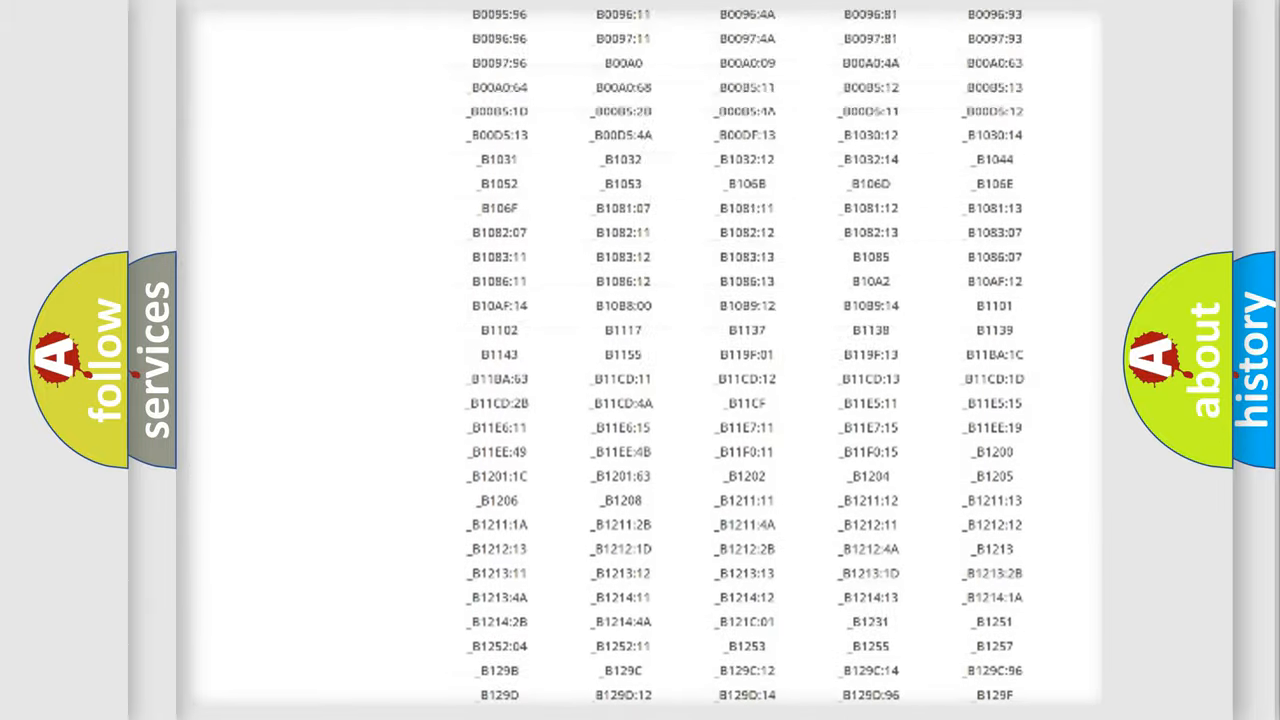
scroll(up, 3)
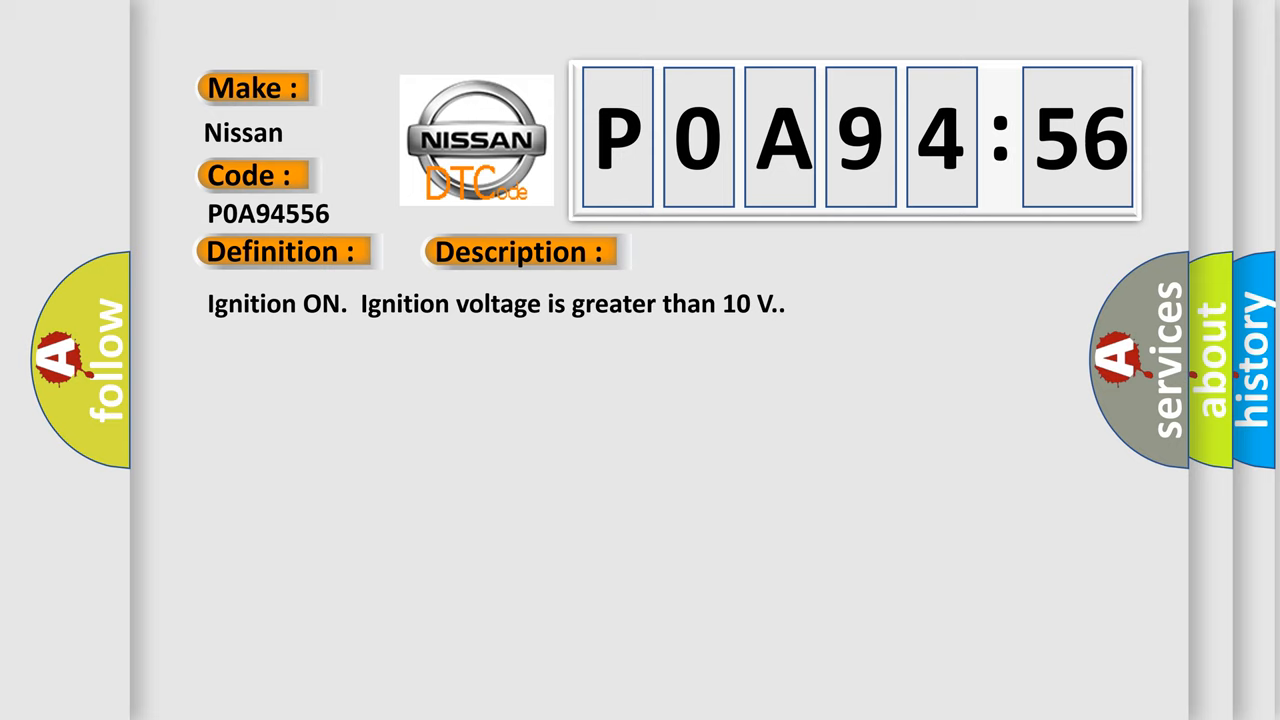
Reveal the P0A94556 causes: internal sensor failure, shorts to battery or ground, erratic signal.
click(732, 252)
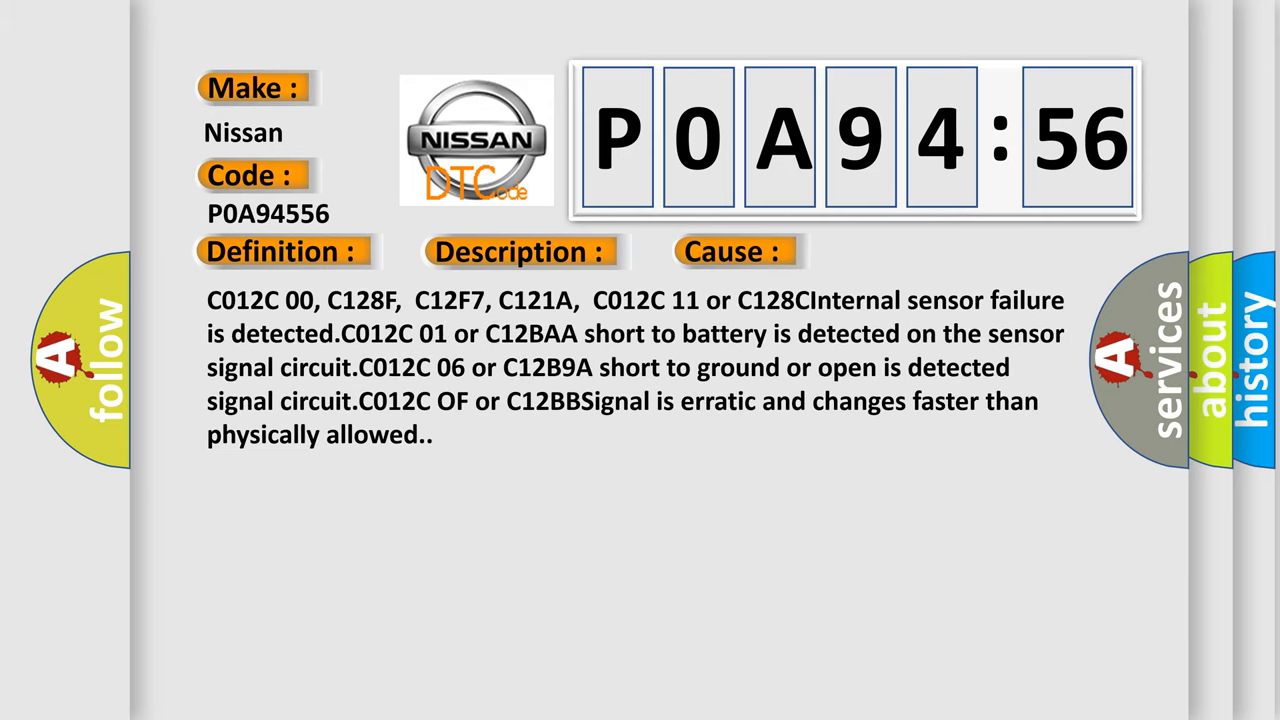